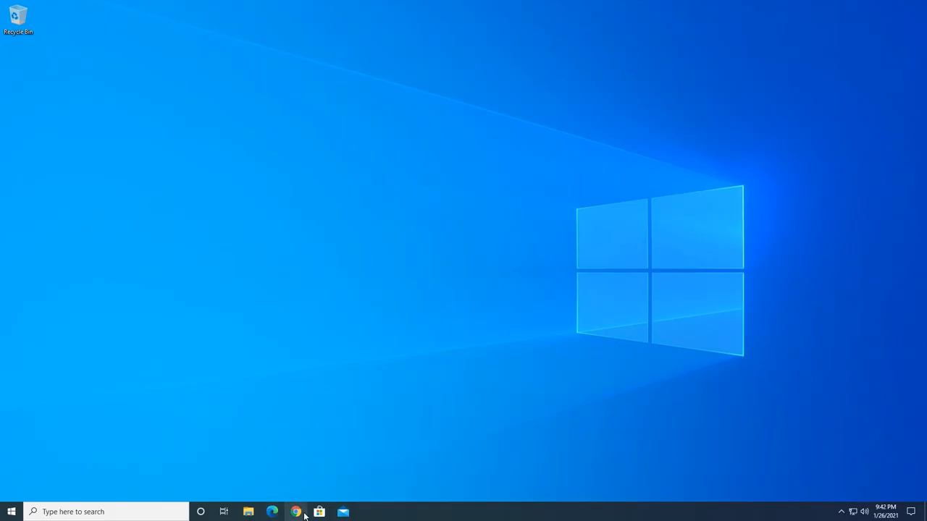
# Step: Launch Chrome and run a Google search for 'open shell download'
pyautogui.click(295, 512)
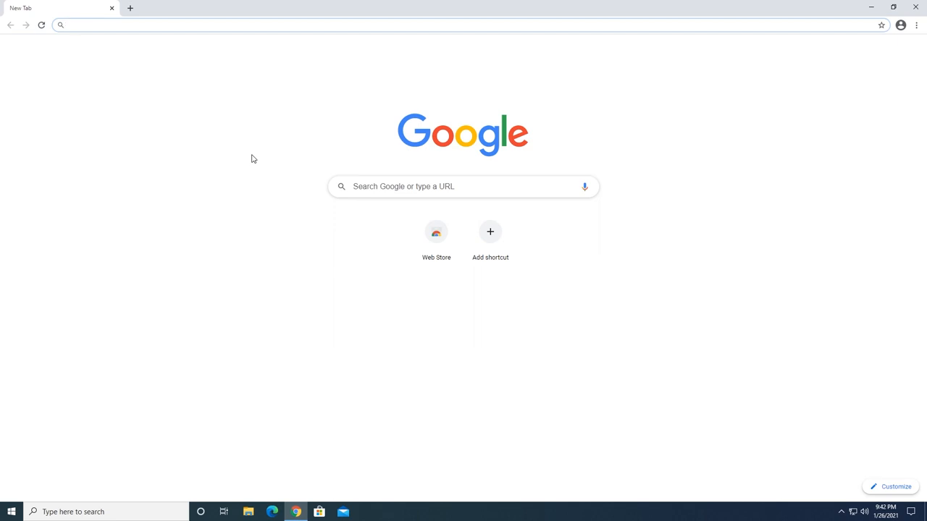
pyautogui.write('open shell download')
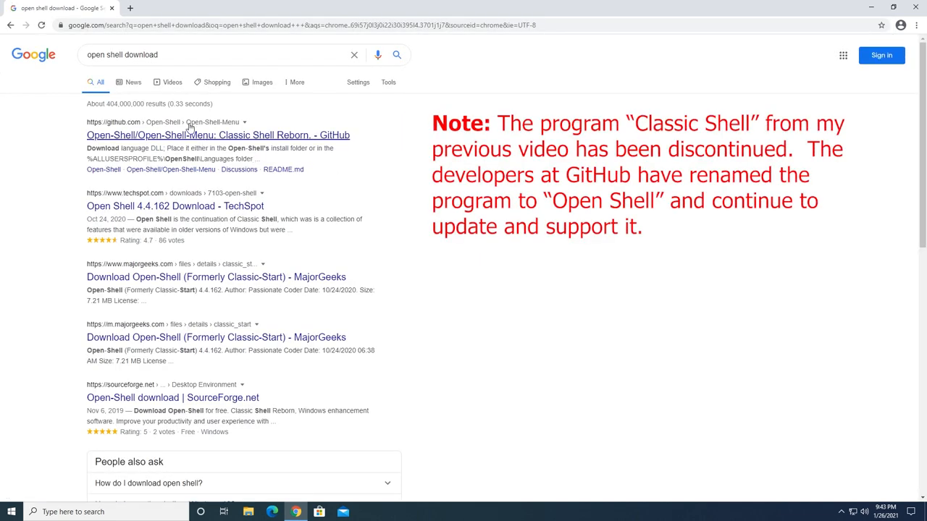
pyautogui.moveTo(189, 128)
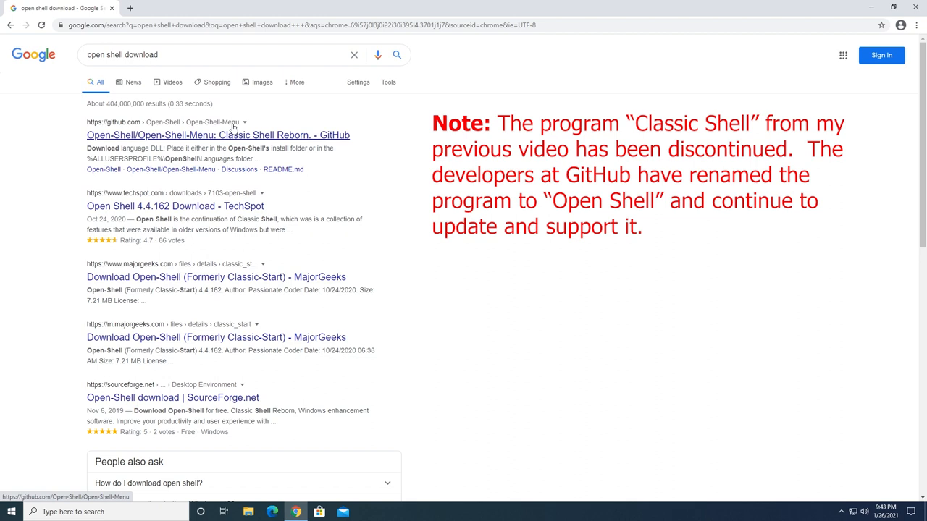
# Step: Open the 'Open-Shell/Open-Shell-Menu: Classic Shell Reborn' GitHub search result
pyautogui.click(218, 135)
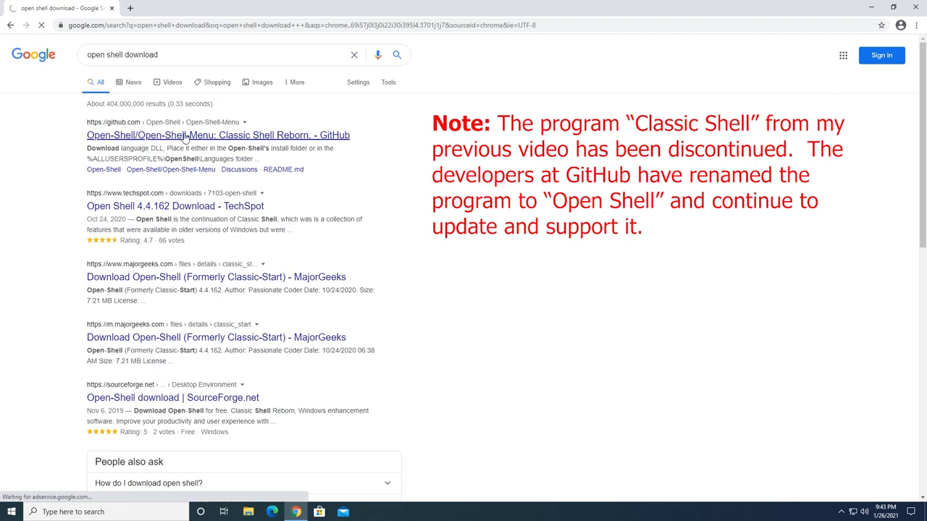
pyautogui.click(218, 135)
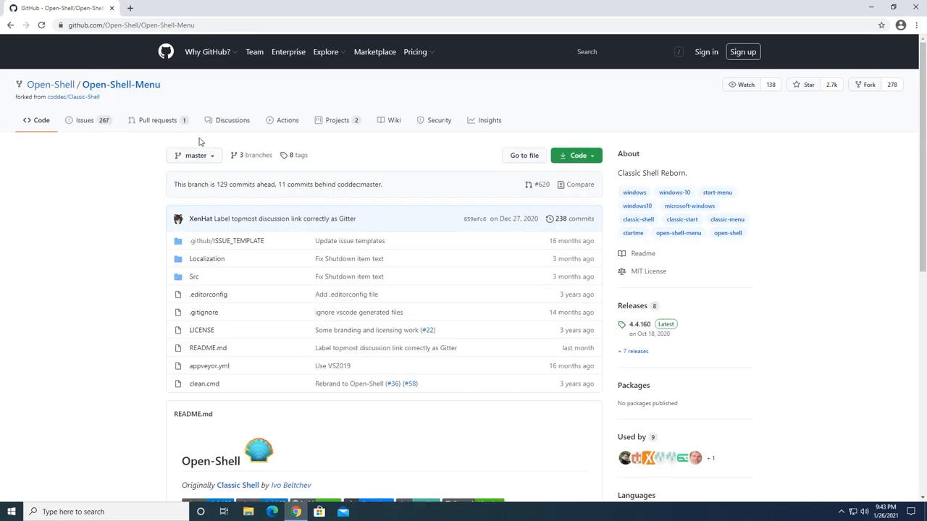
pyautogui.moveTo(717, 193)
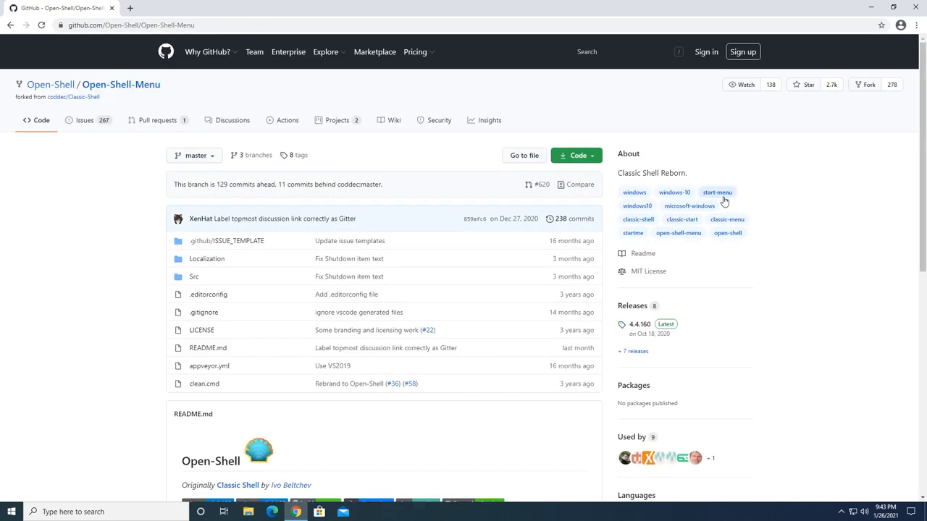
pyautogui.moveTo(665, 324)
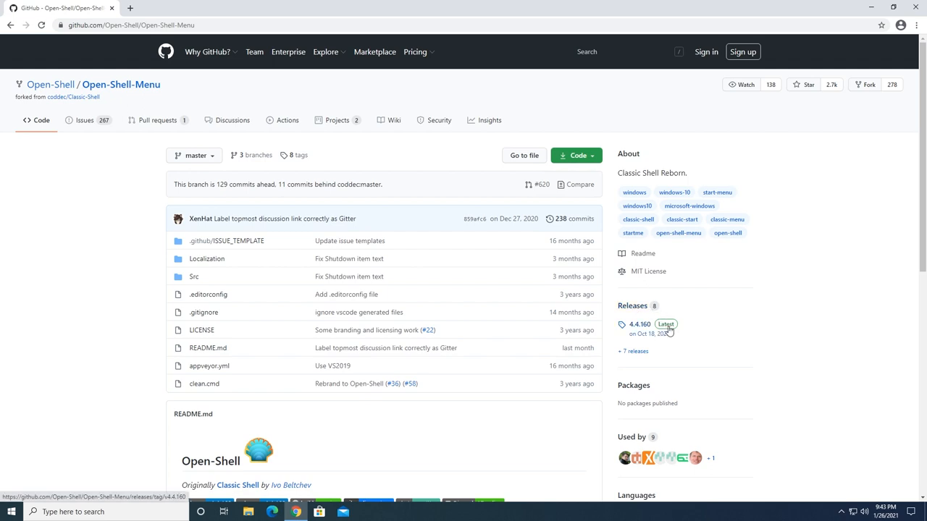
pyautogui.moveTo(647, 331)
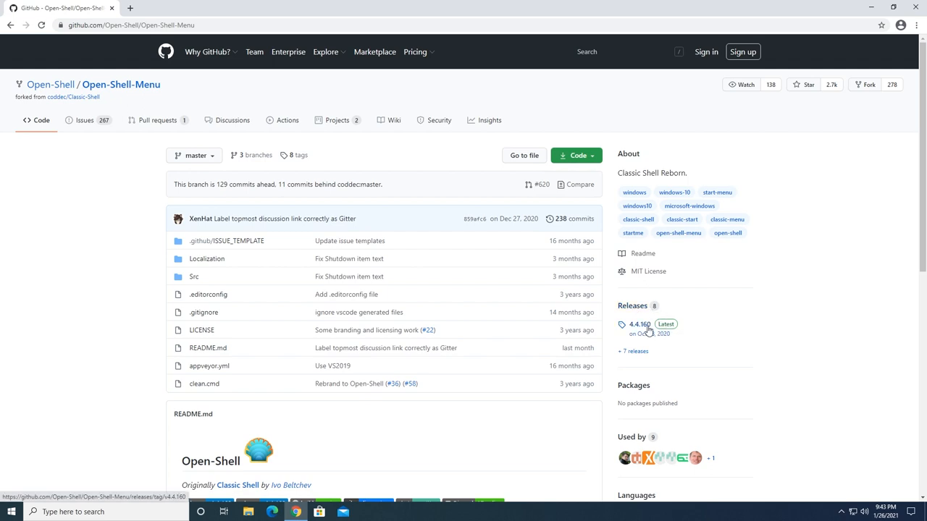
# Step: Open the 4.4.160 release and download OpenShellSetup_4_4_160.exe from Assets
pyautogui.click(638, 324)
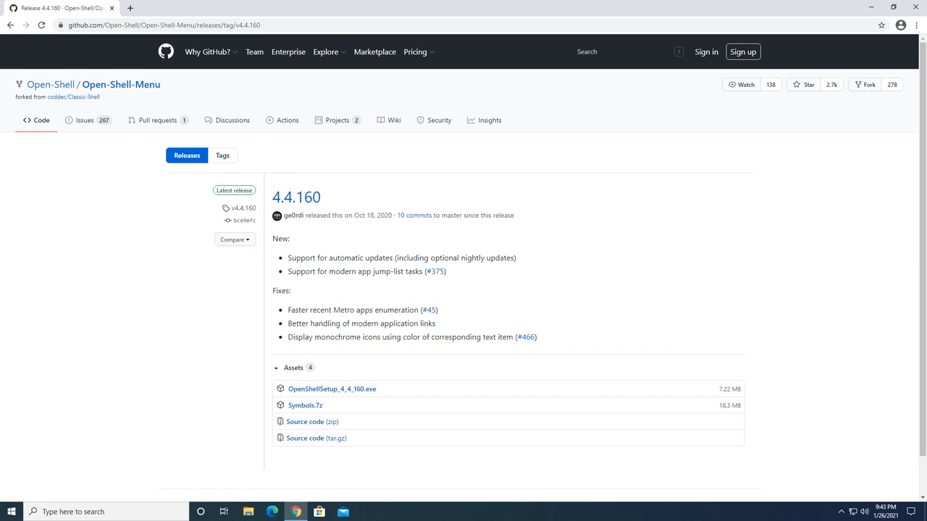
pyautogui.moveTo(289, 364)
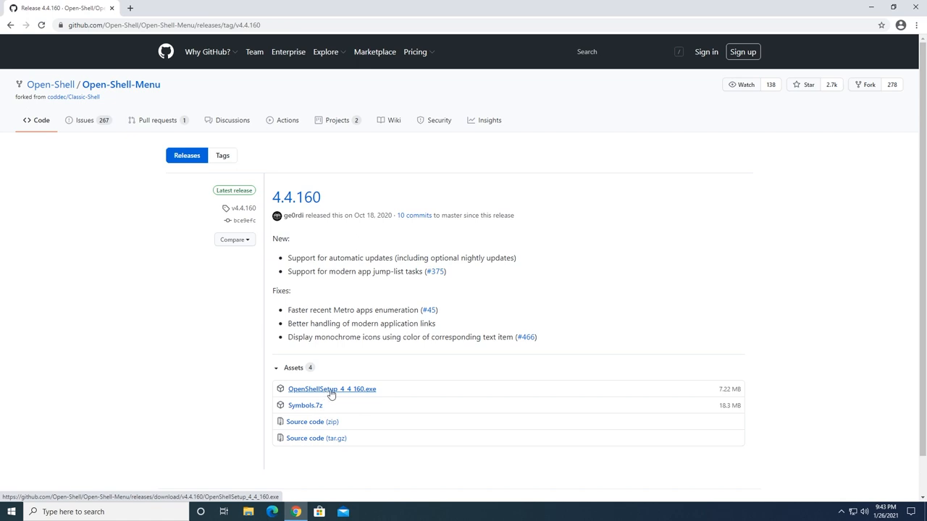
pyautogui.click(332, 389)
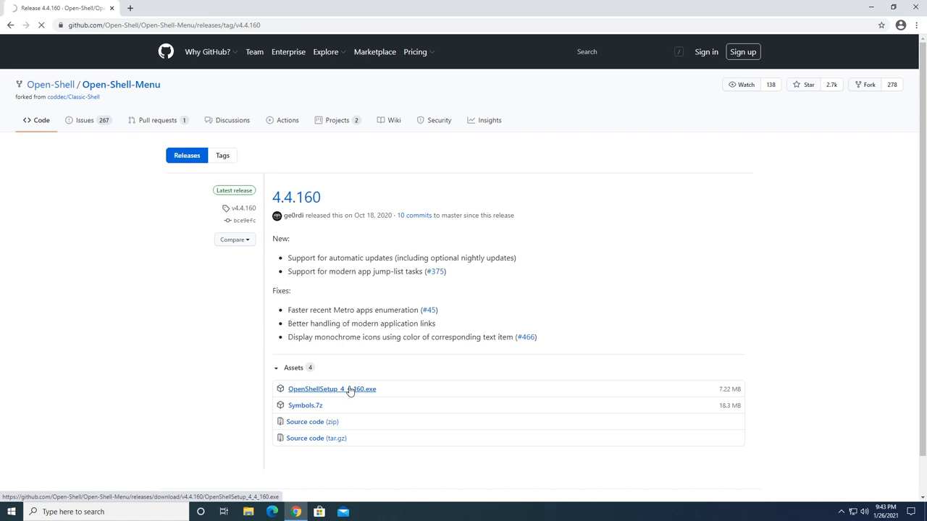
pyautogui.click(332, 389)
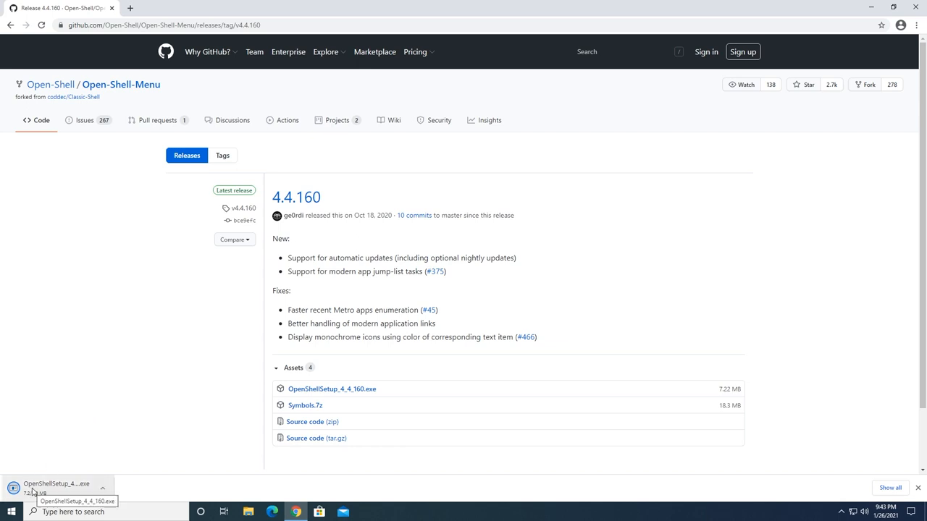
pyautogui.moveTo(50, 492)
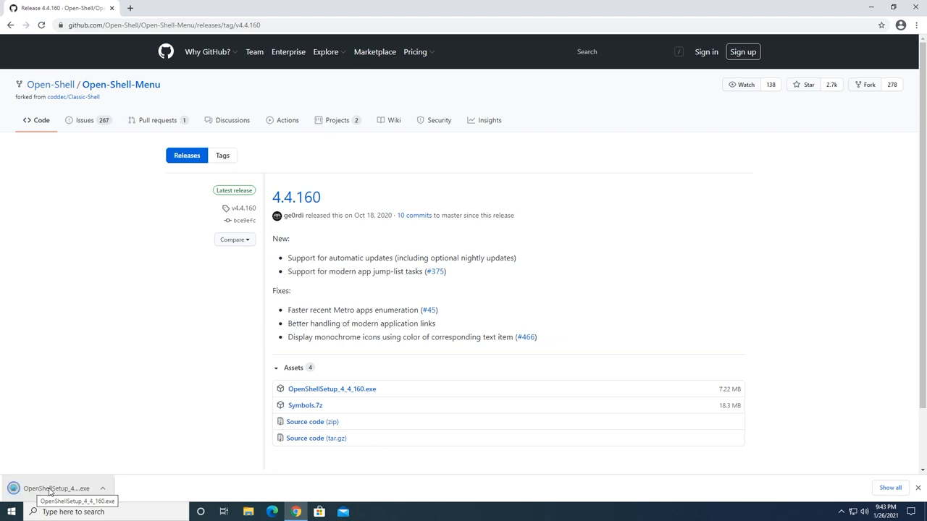
# Step: Run the downloaded Open-Shell installer and accept the license agreement
pyautogui.click(56, 488)
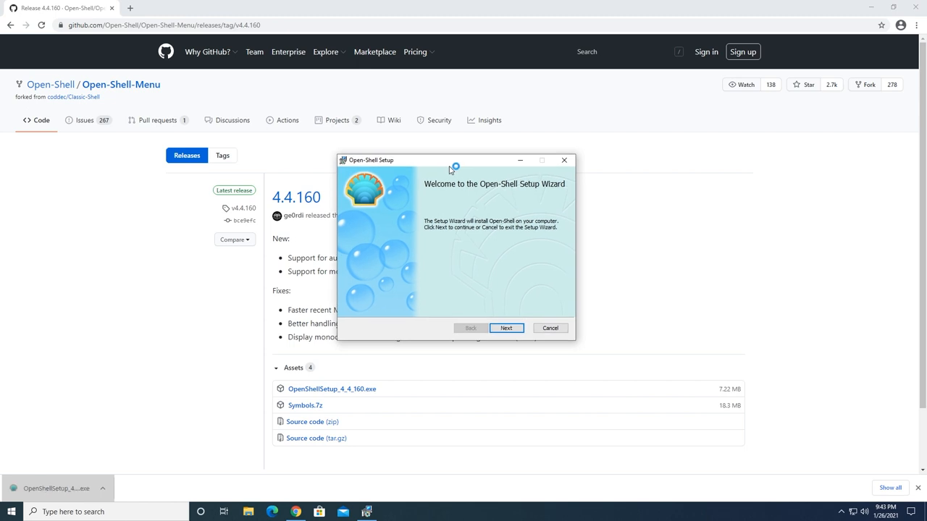
pyautogui.moveTo(475, 212)
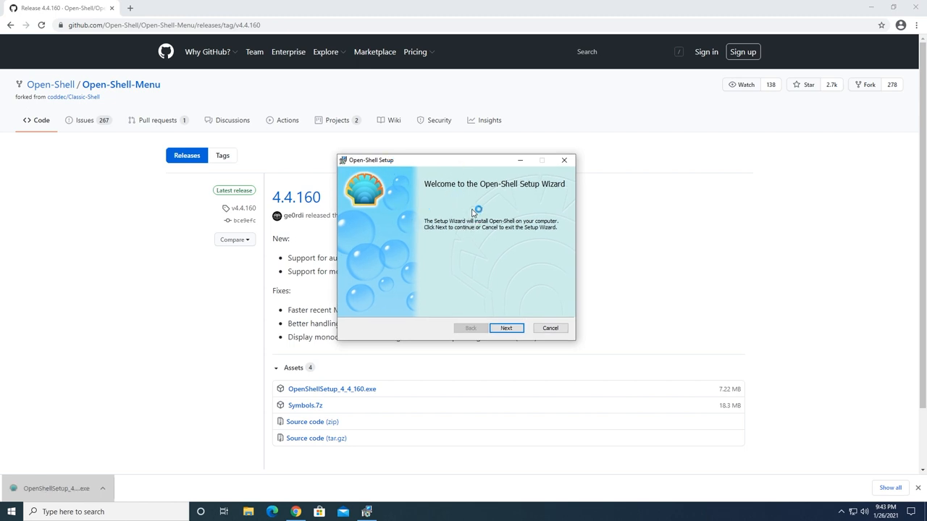
pyautogui.click(506, 328)
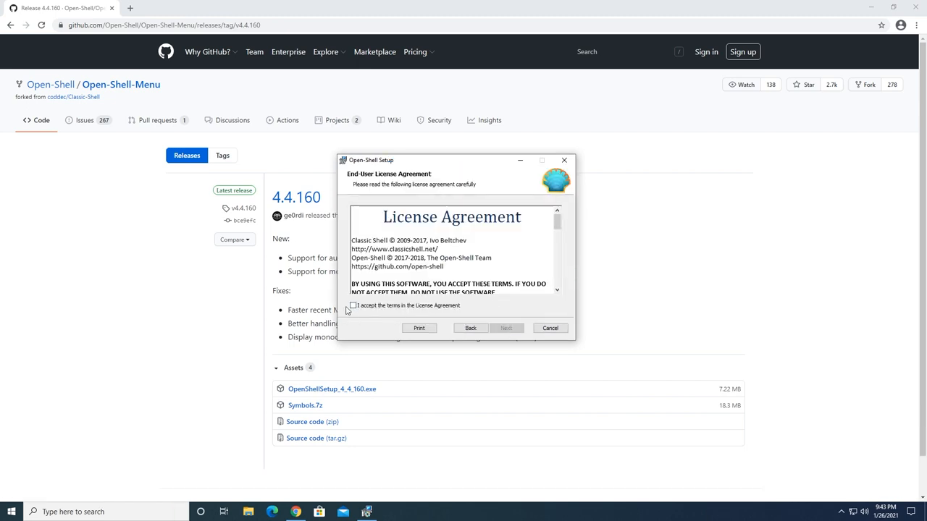
pyautogui.click(353, 305)
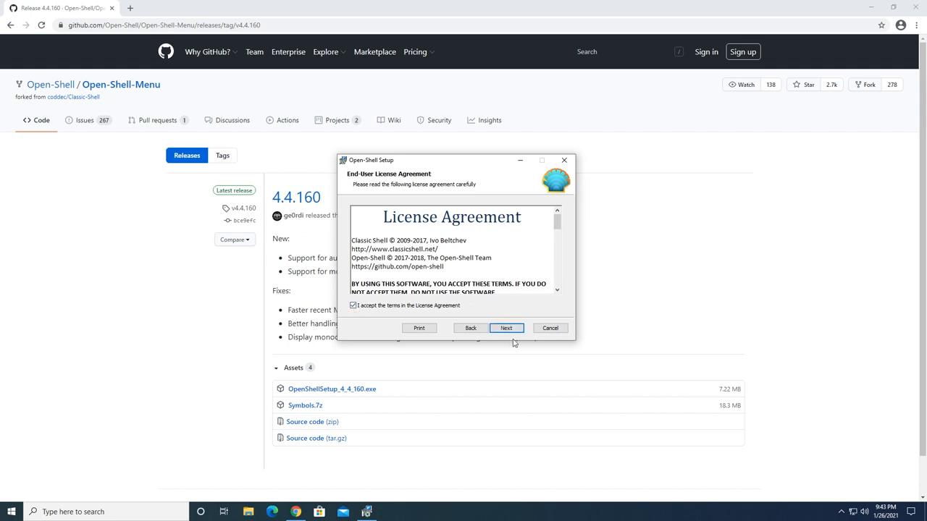
pyautogui.click(506, 328)
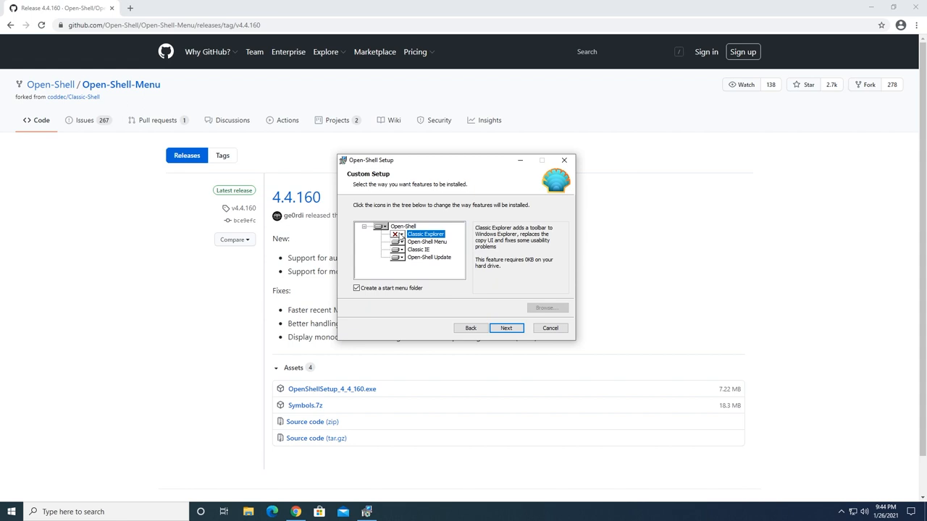
# Step: Exclude Classic IE, install Open-Shell, and close the completed wizard
pyautogui.click(396, 250)
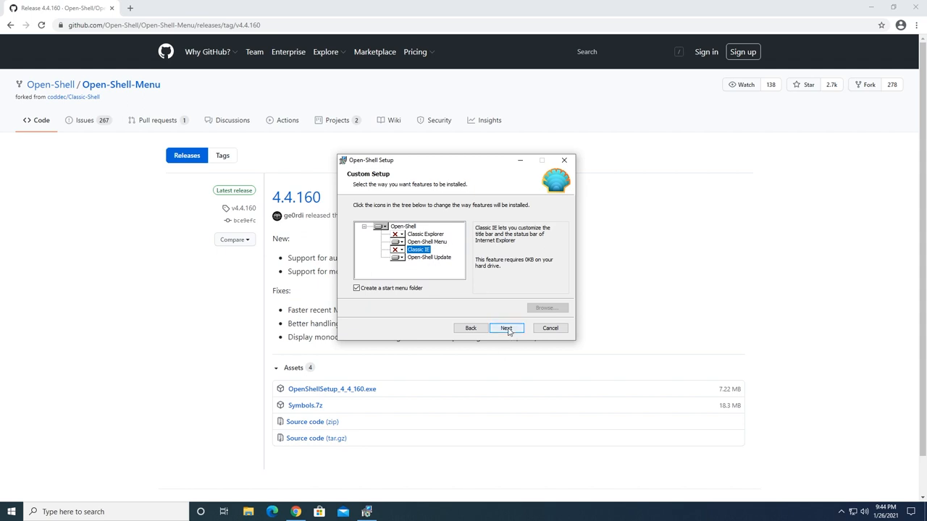
pyautogui.click(506, 328)
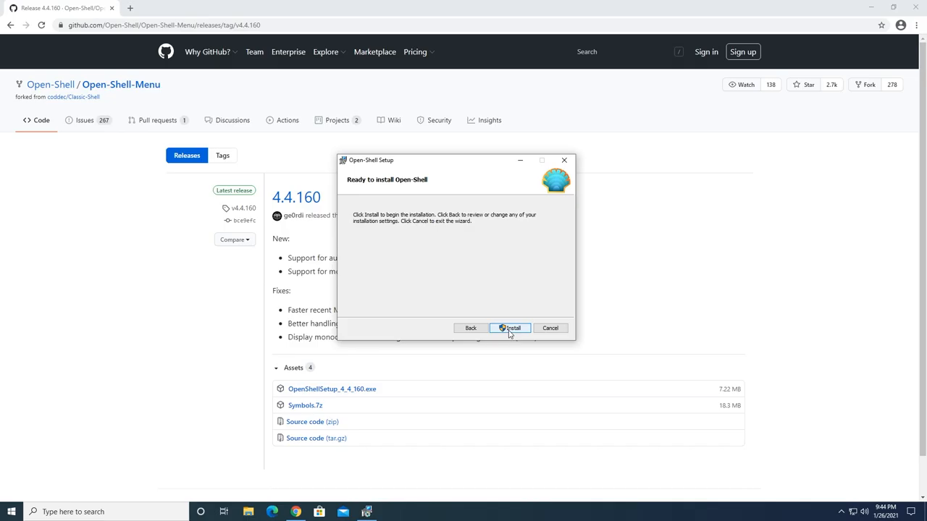
pyautogui.click(511, 328)
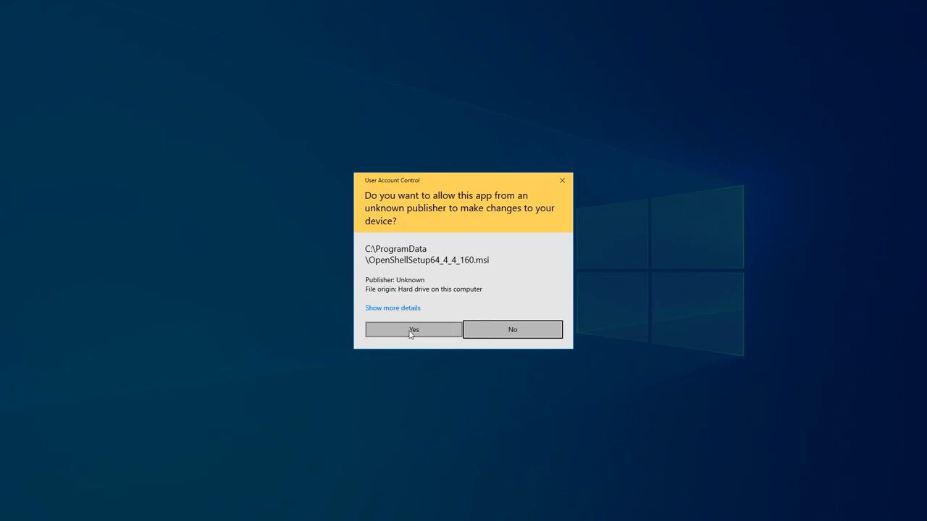
pyautogui.click(413, 330)
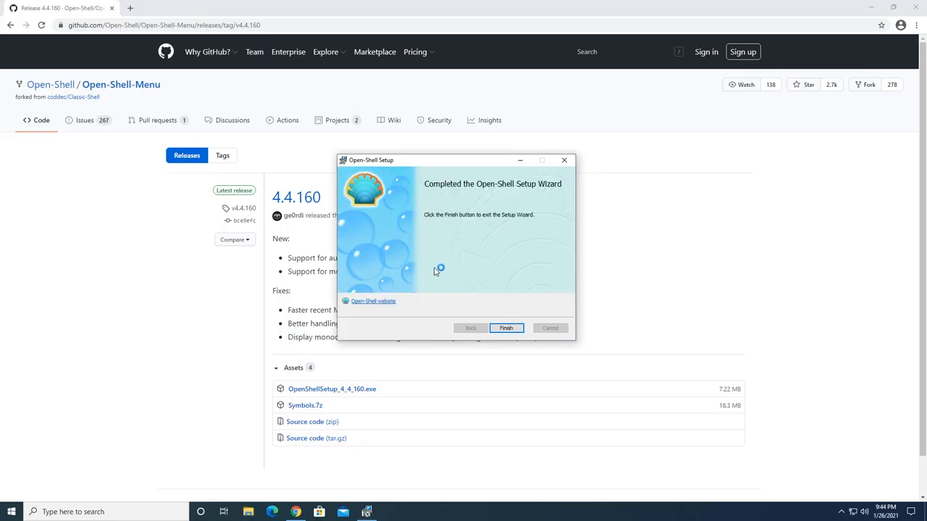
pyautogui.moveTo(425, 205)
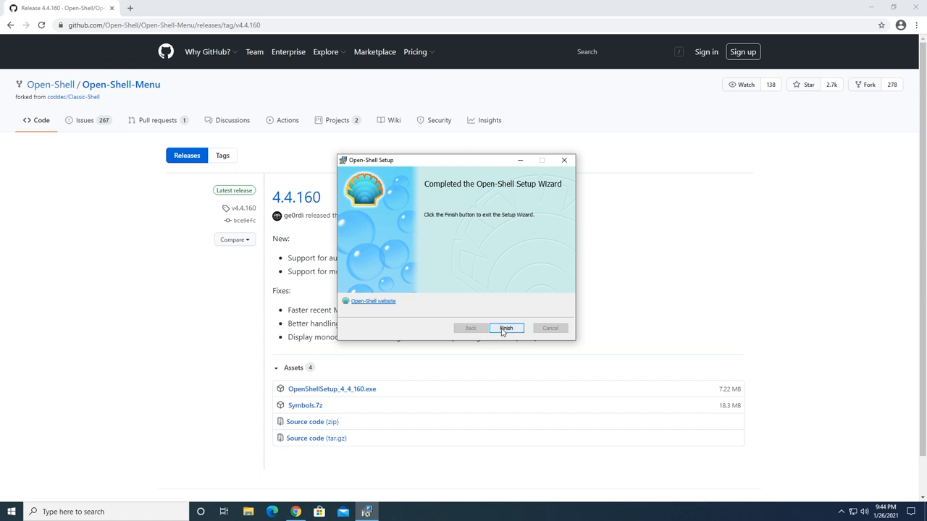
pyautogui.click(506, 328)
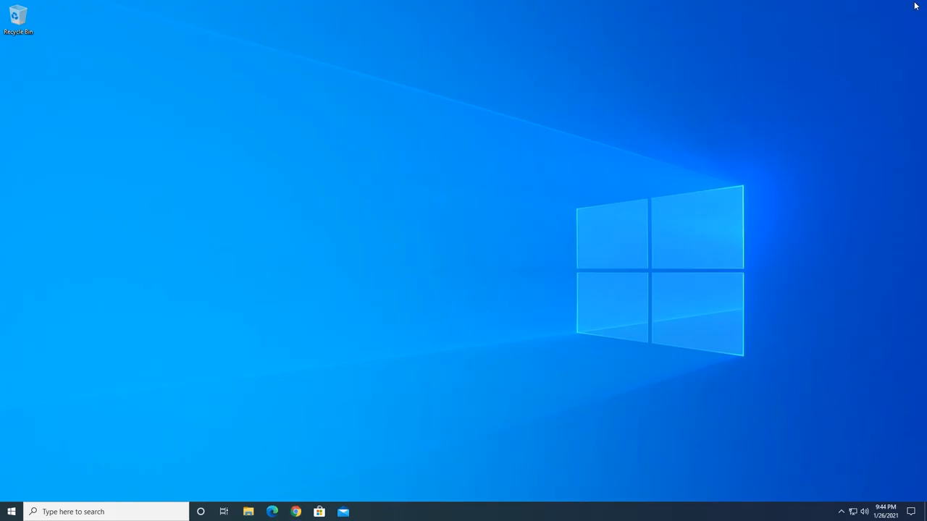
pyautogui.moveTo(55, 496)
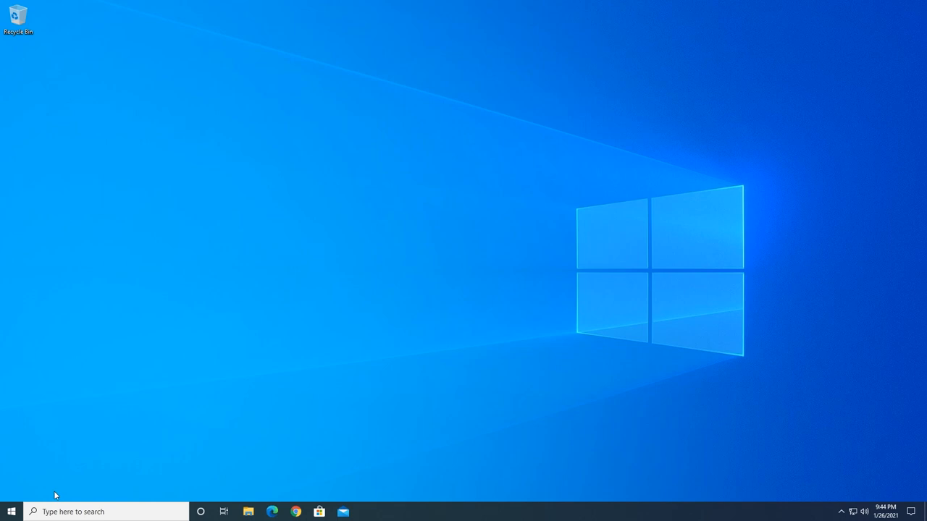
pyautogui.moveTo(10, 512)
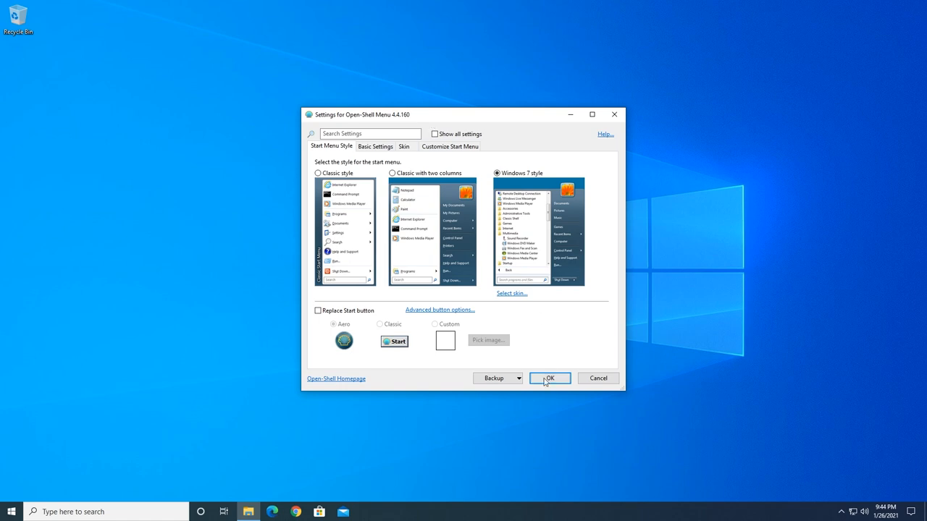
# Step: Confirm the Windows 7 Start menu style and open the new classic Start menu
pyautogui.click(550, 378)
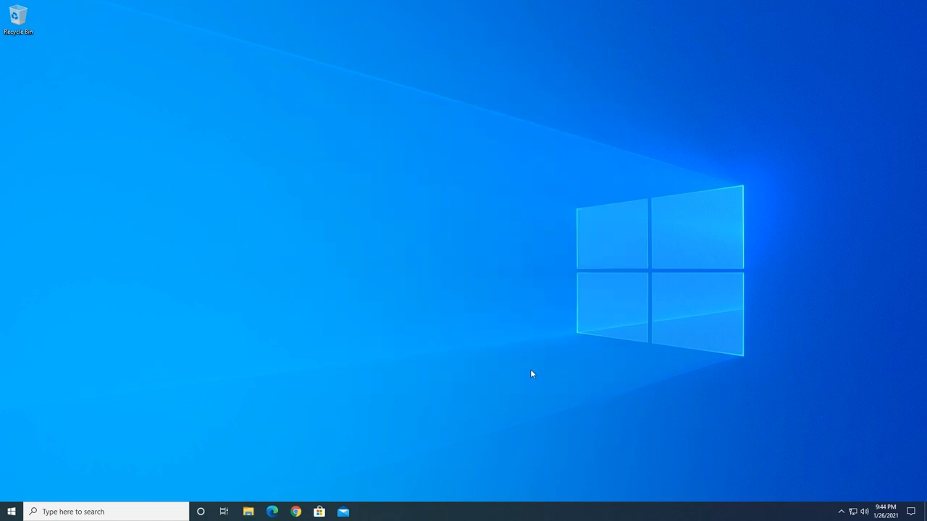
pyautogui.moveTo(420, 373)
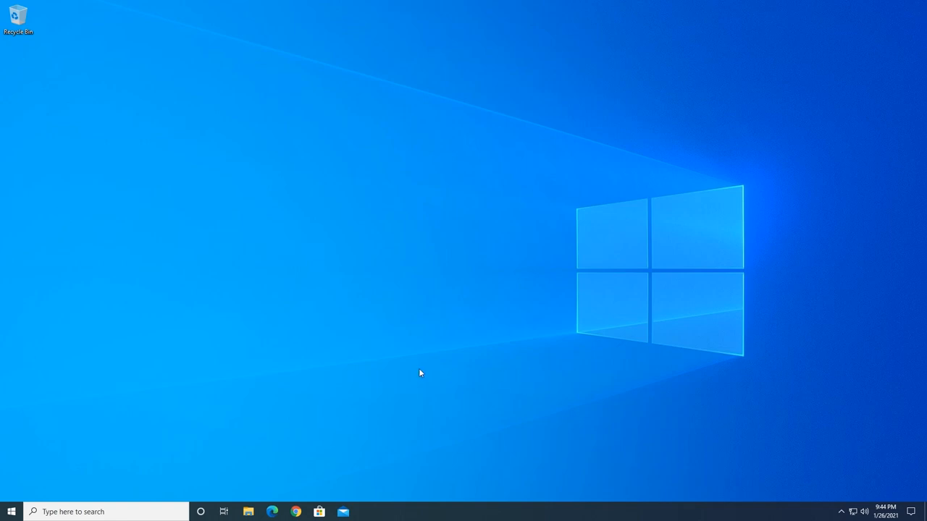
pyautogui.click(9, 512)
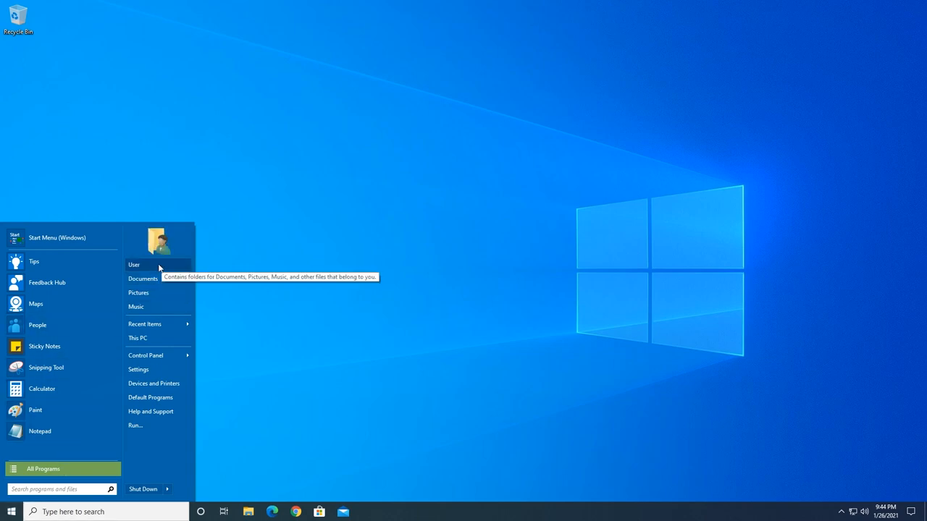
pyautogui.moveTo(136, 306)
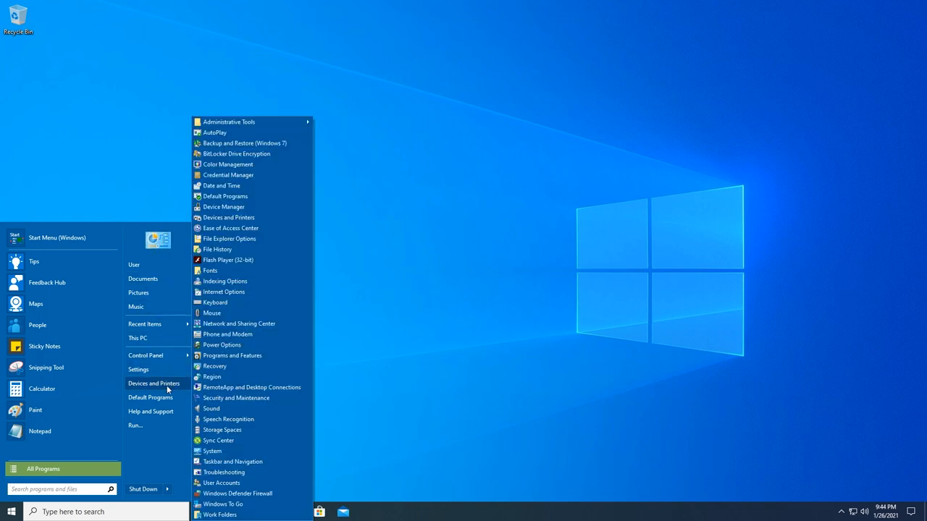
pyautogui.moveTo(154, 383)
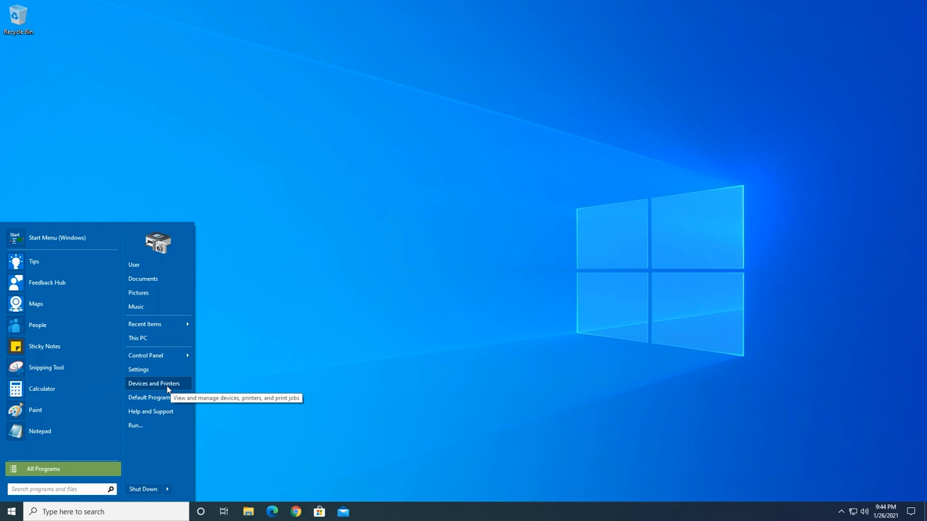
pyautogui.moveTo(153, 384)
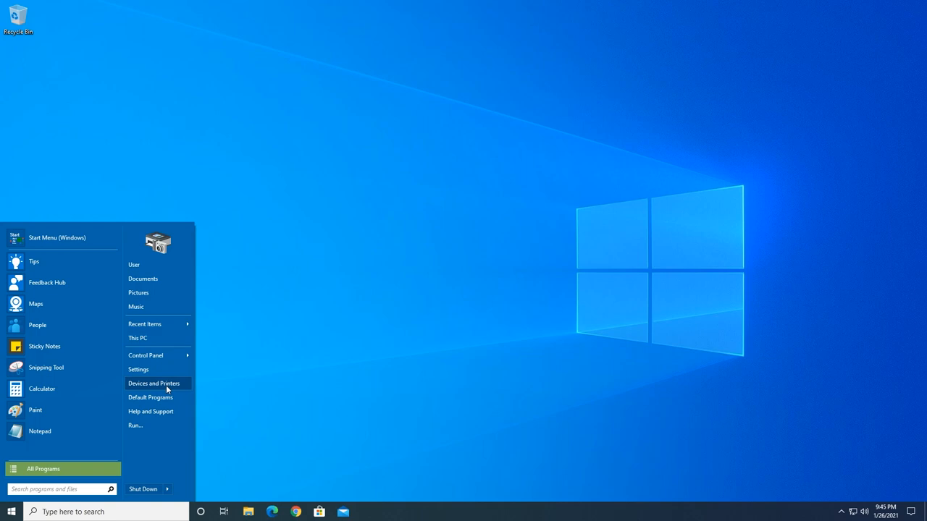
# Step: Open Control Panel from the Start menu and set View by to Category
pyautogui.click(146, 355)
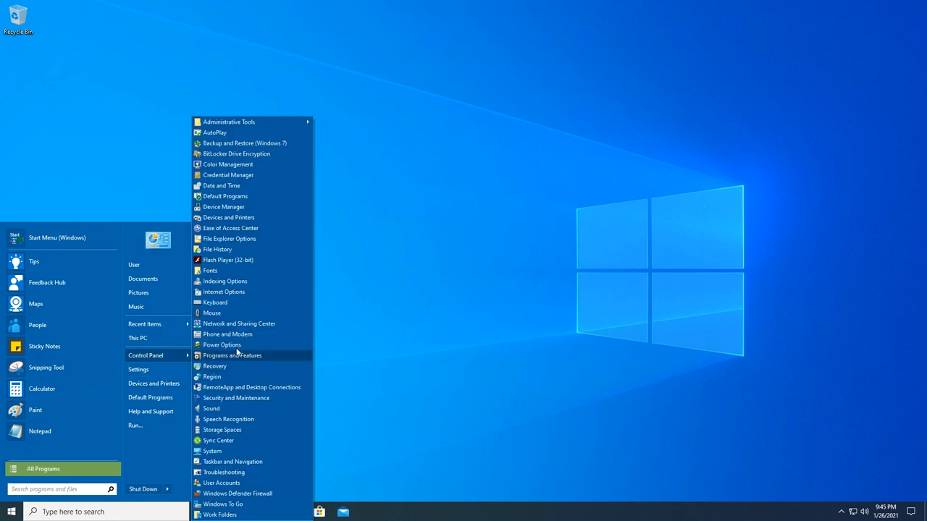
pyautogui.moveTo(228, 175)
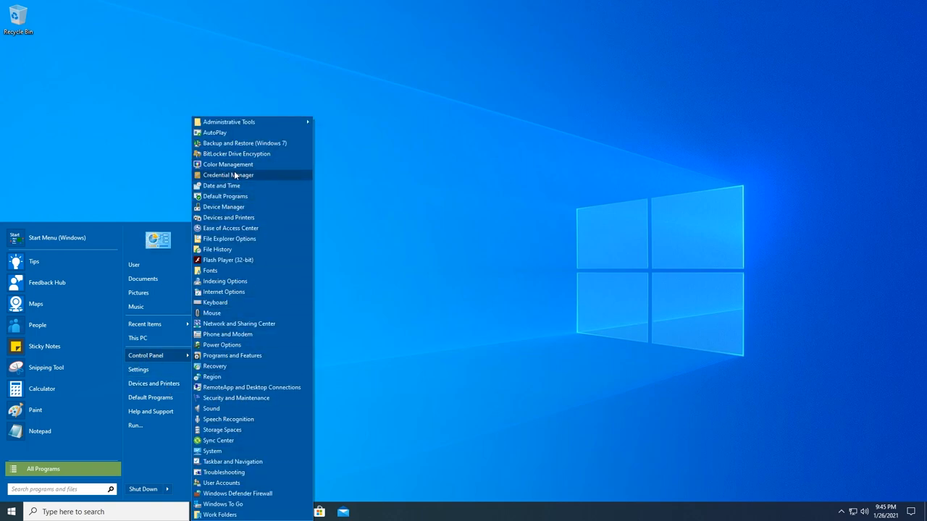
pyautogui.moveTo(150, 356)
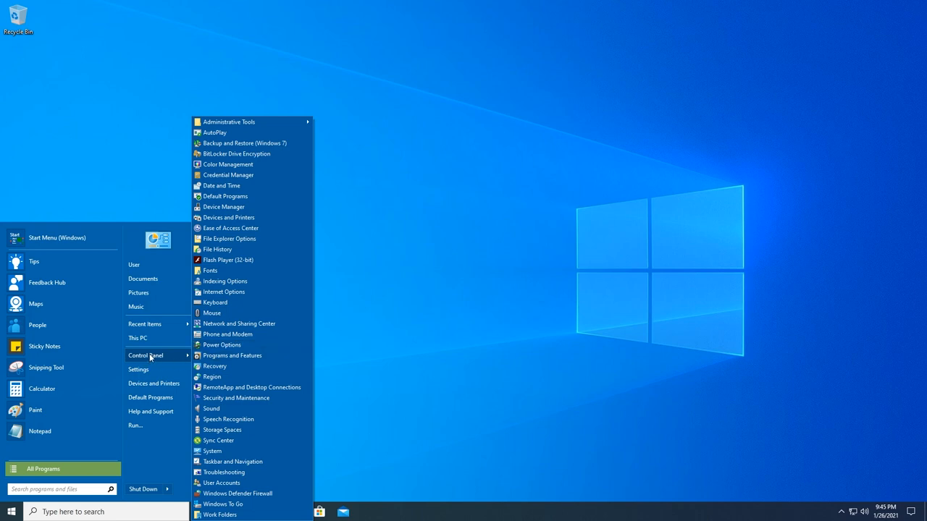
pyautogui.click(148, 356)
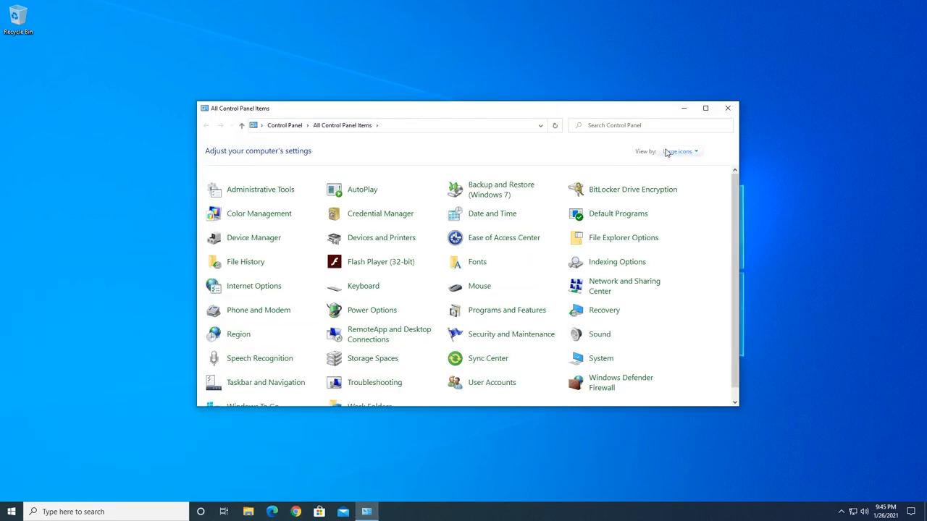
pyautogui.click(679, 151)
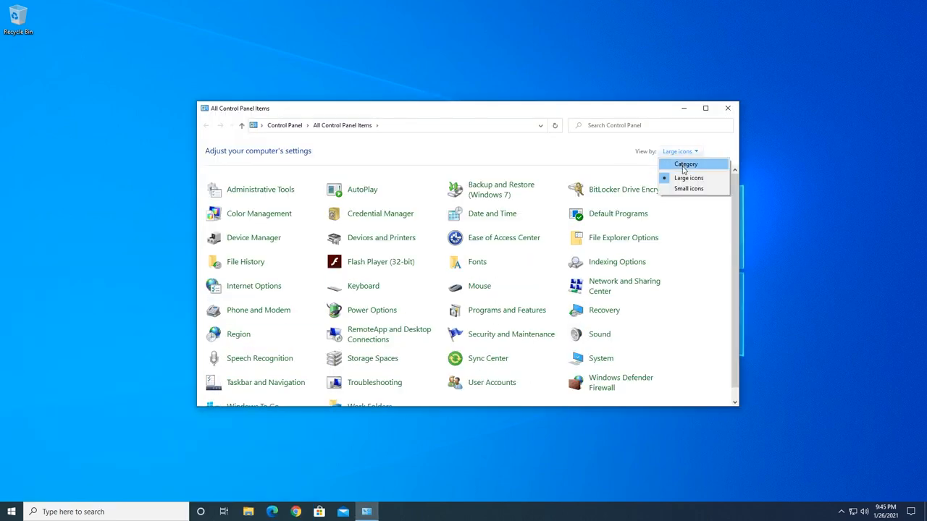
pyautogui.click(685, 164)
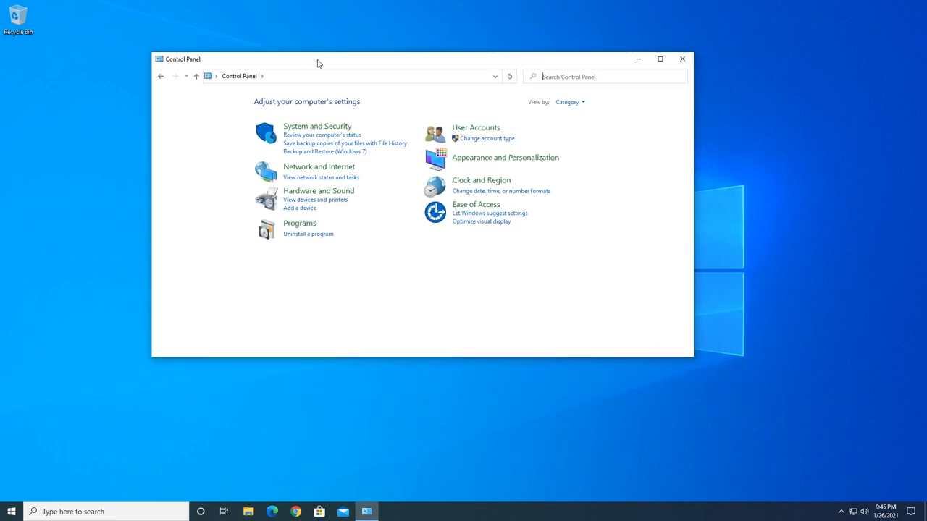
pyautogui.moveTo(446, 261)
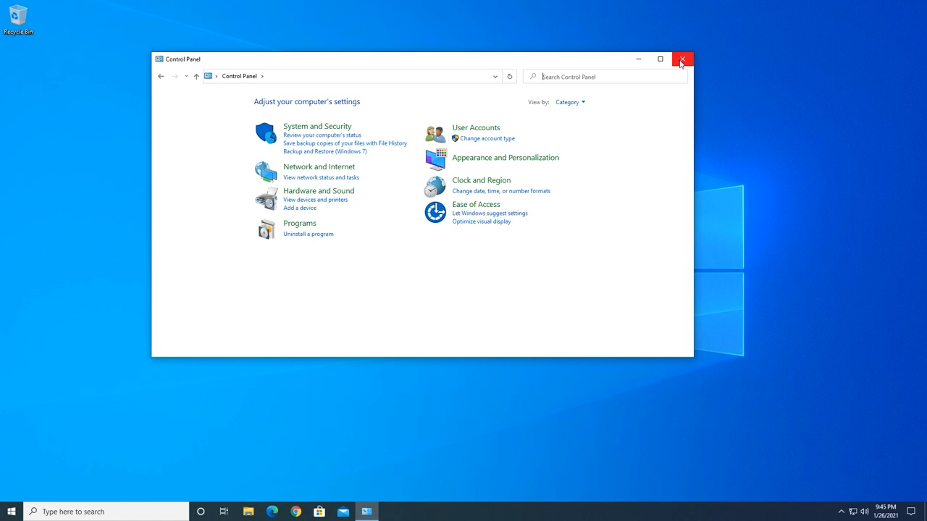
# Step: Close Control Panel, then open and close Windows Settings from the Windows 10 Start menu
pyautogui.click(682, 58)
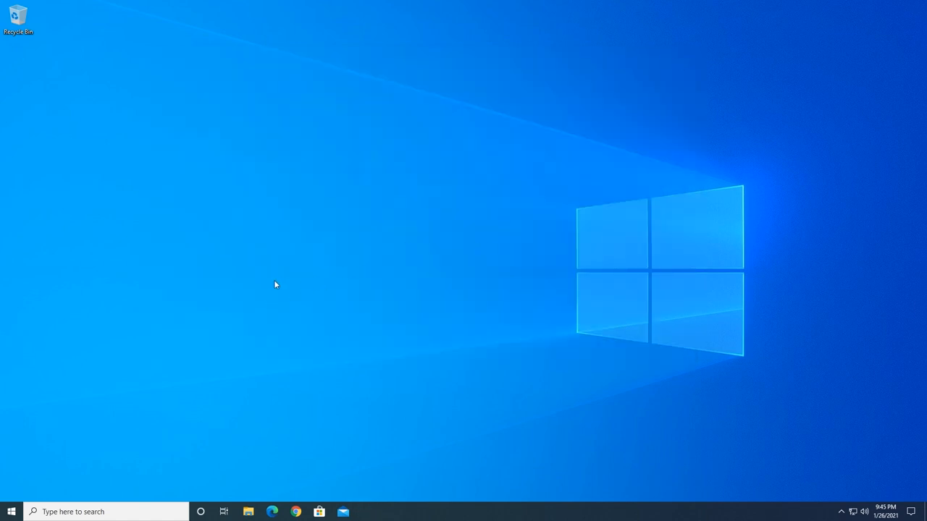
pyautogui.moveTo(53, 482)
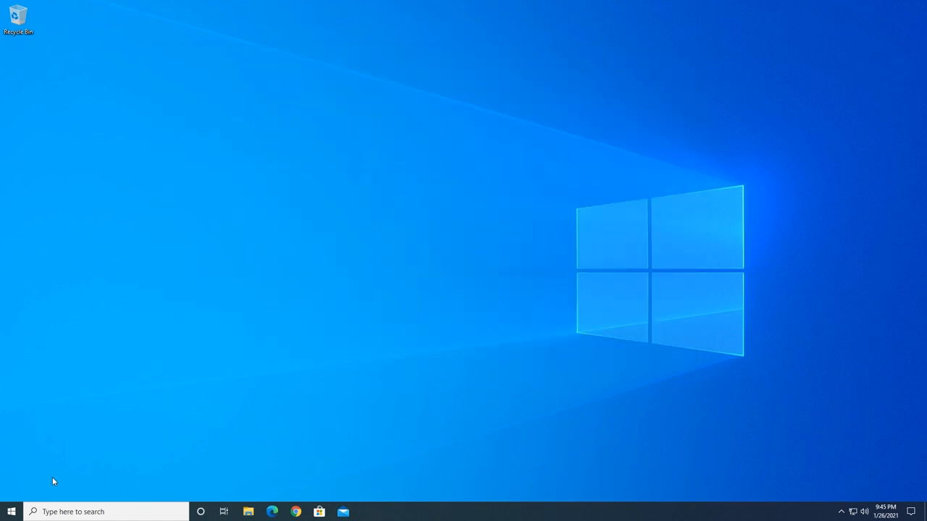
pyautogui.click(11, 512)
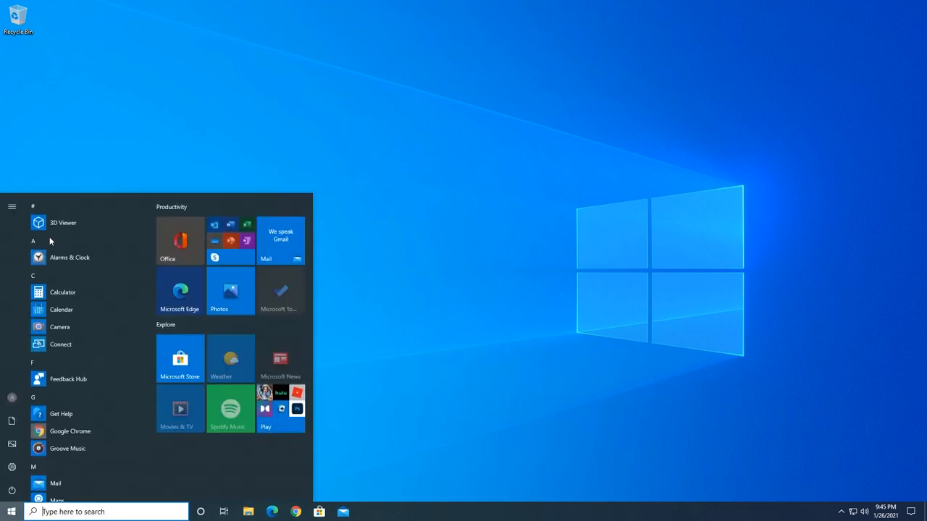
pyautogui.moveTo(54, 240)
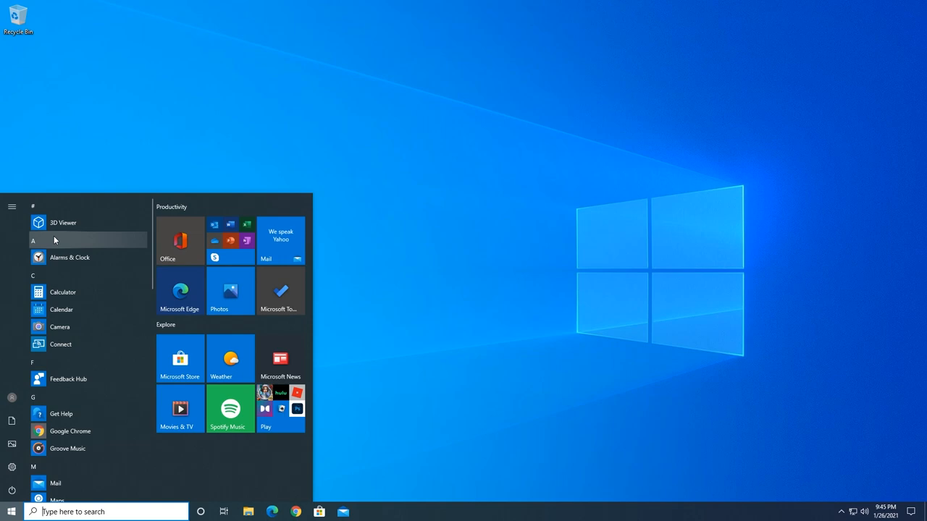
pyautogui.moveTo(122, 266)
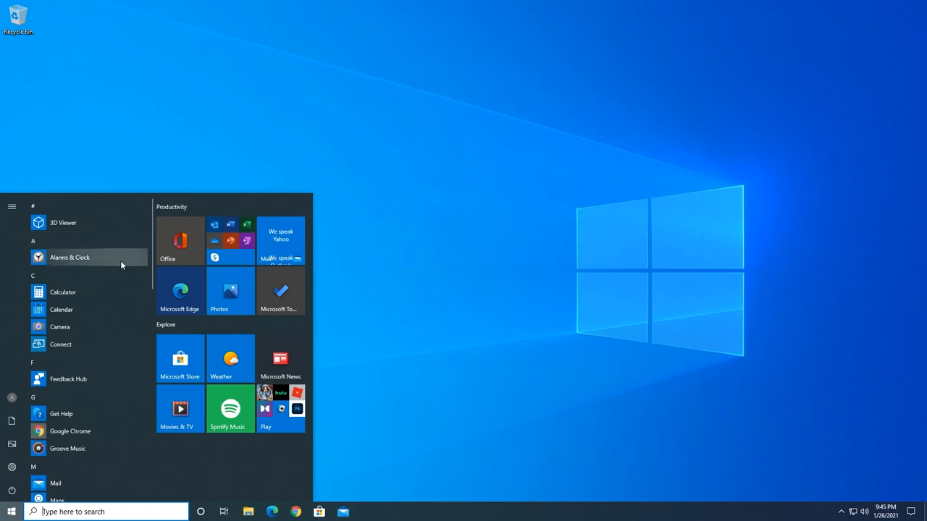
pyautogui.click(12, 207)
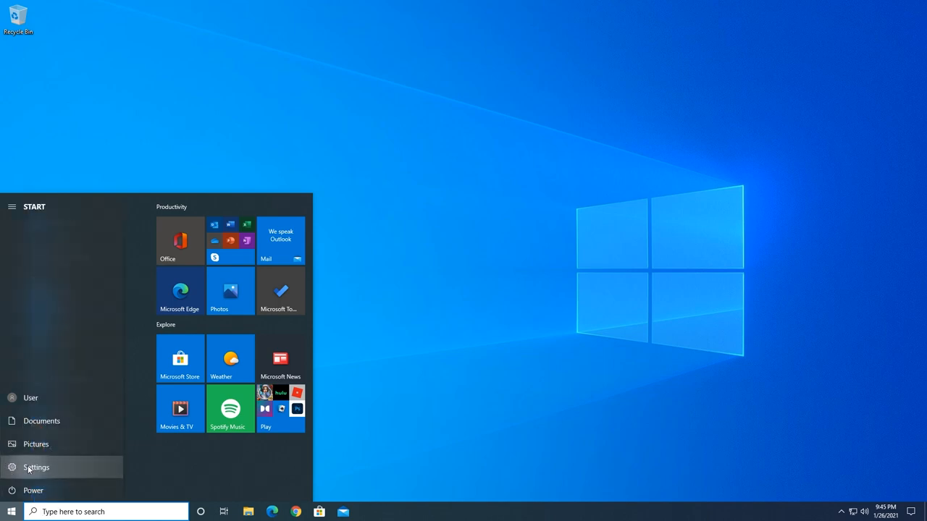
pyautogui.click(36, 467)
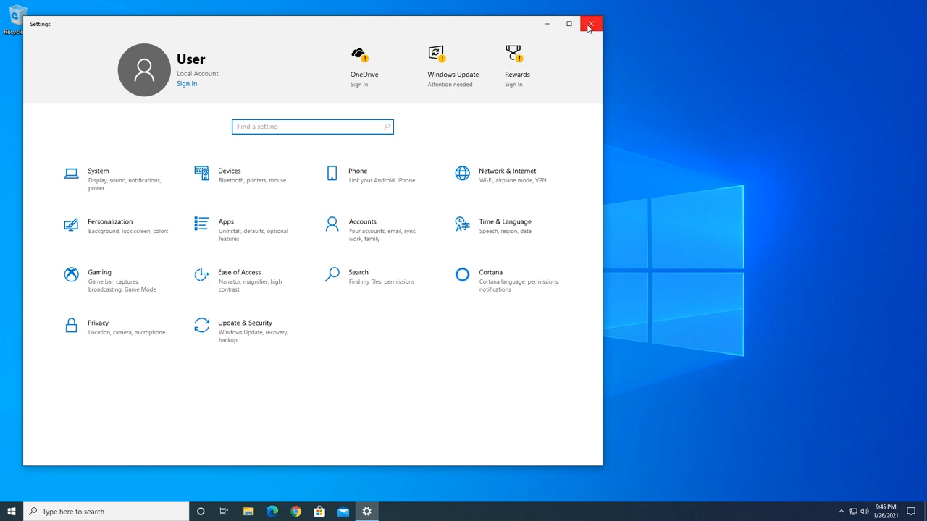
pyautogui.click(591, 24)
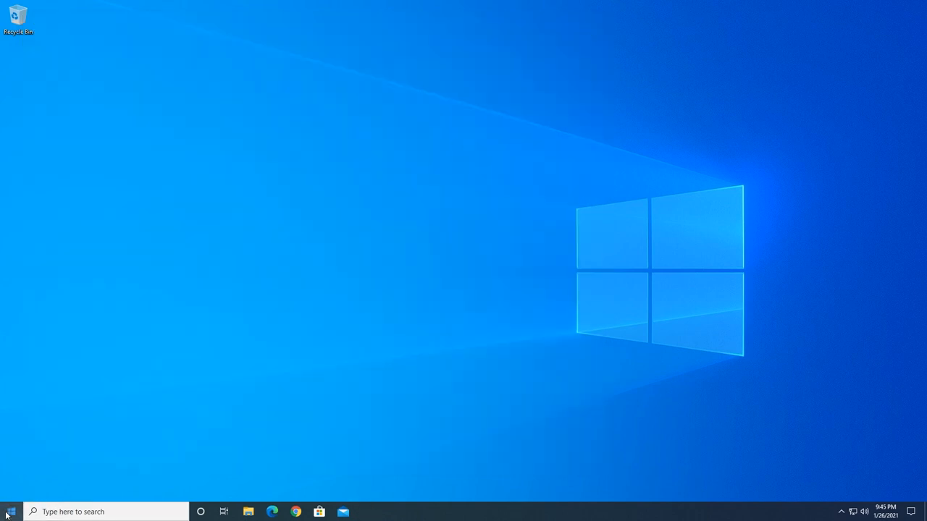
pyautogui.click(10, 512)
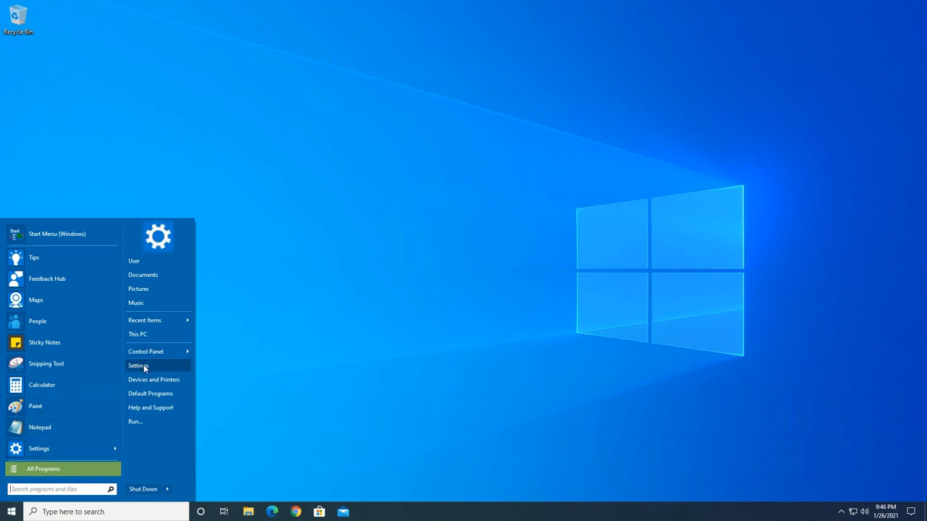
pyautogui.click(137, 366)
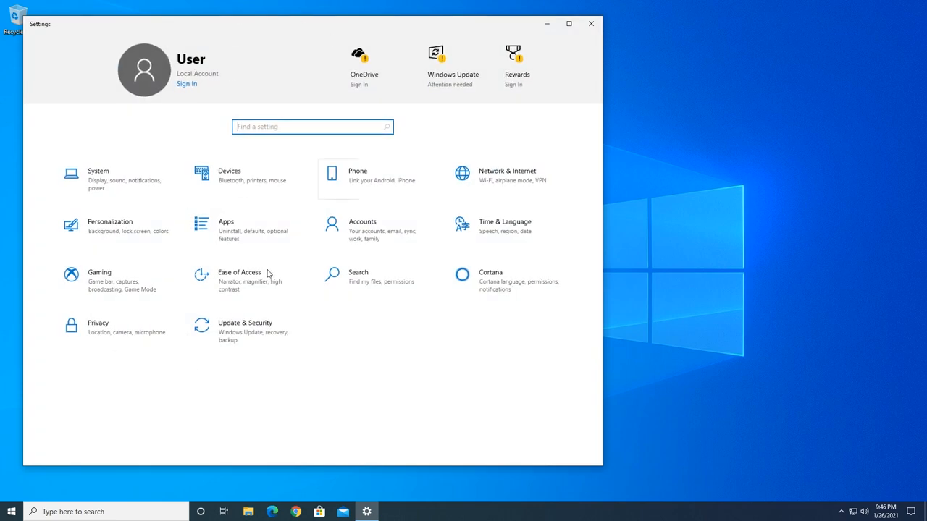
pyautogui.moveTo(246, 307)
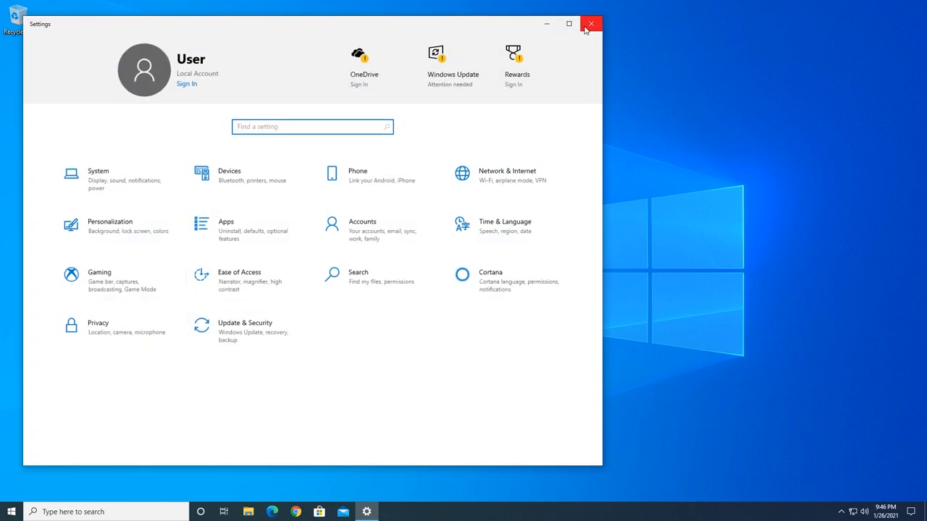
pyautogui.click(591, 23)
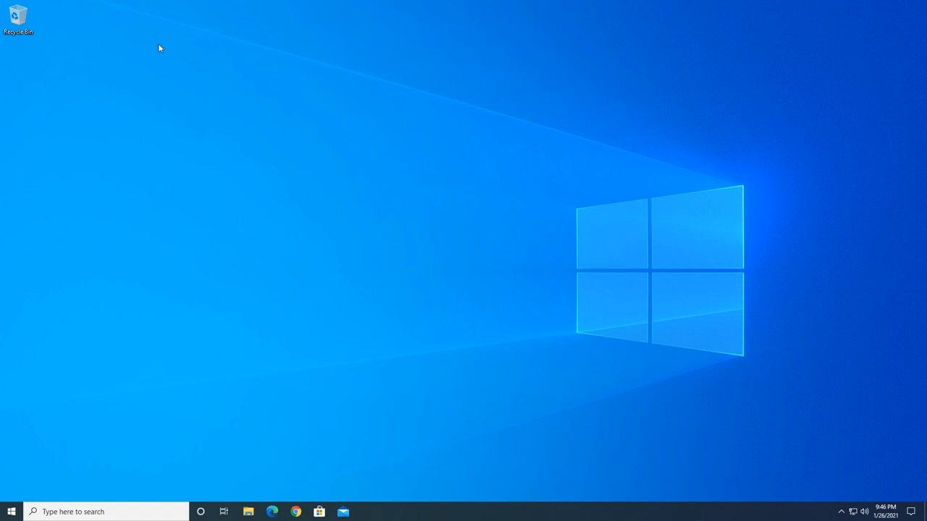
pyautogui.moveTo(85, 58)
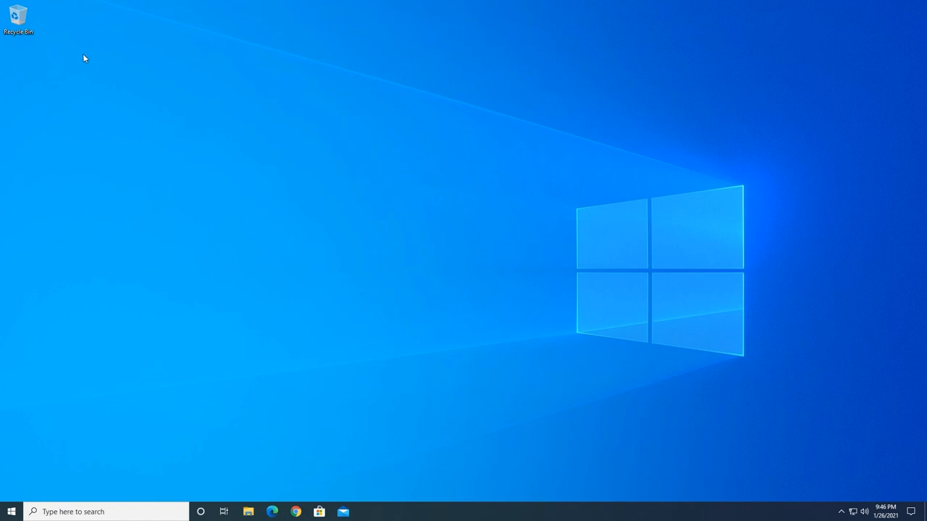
pyautogui.moveTo(91, 88)
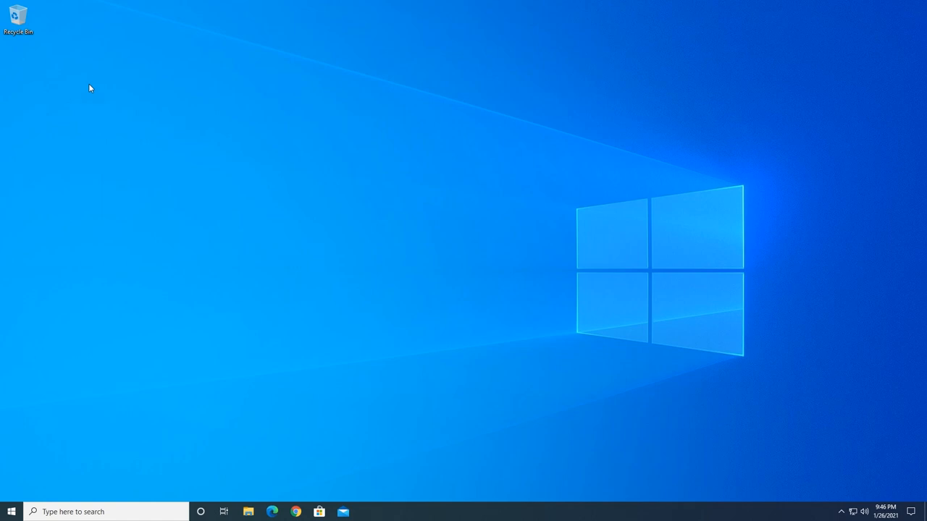
# Step: Choose Personalize from the desktop right-click menu to reach the Background page
pyautogui.rightClick(101, 135)
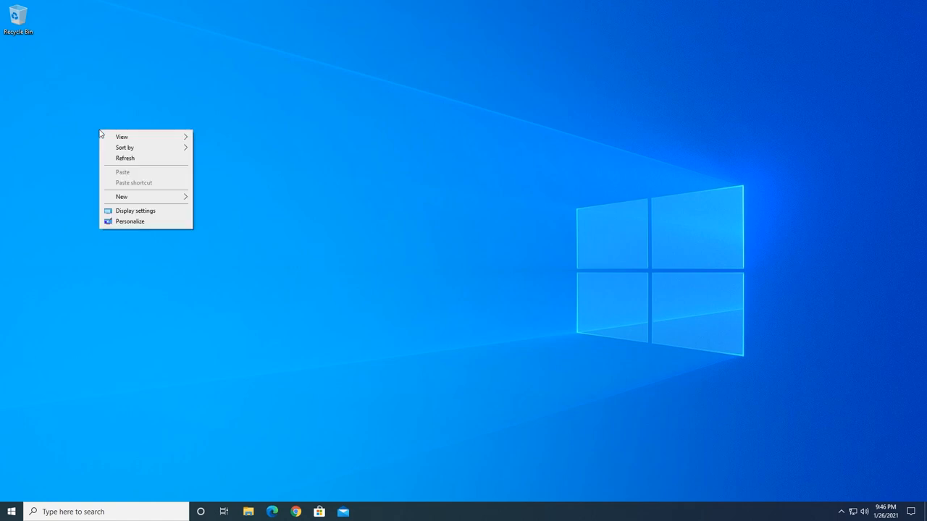
pyautogui.click(131, 221)
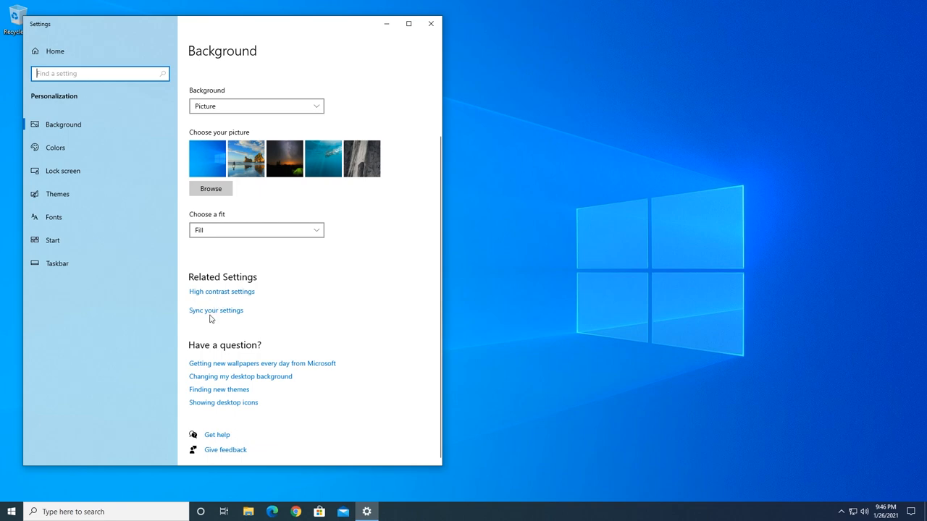
pyautogui.moveTo(53, 239)
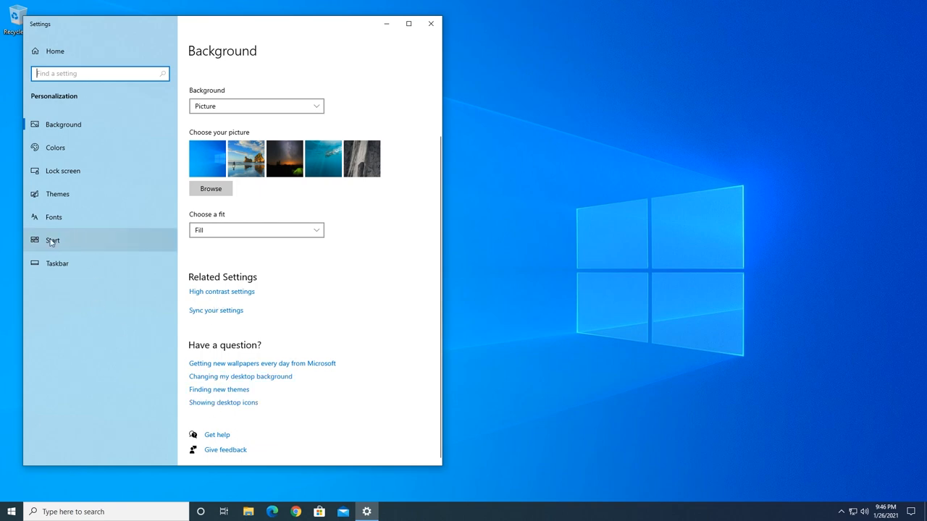
# Step: Enable the Computer icon in Themes' Desktop icon settings, then close Settings
pyautogui.click(57, 195)
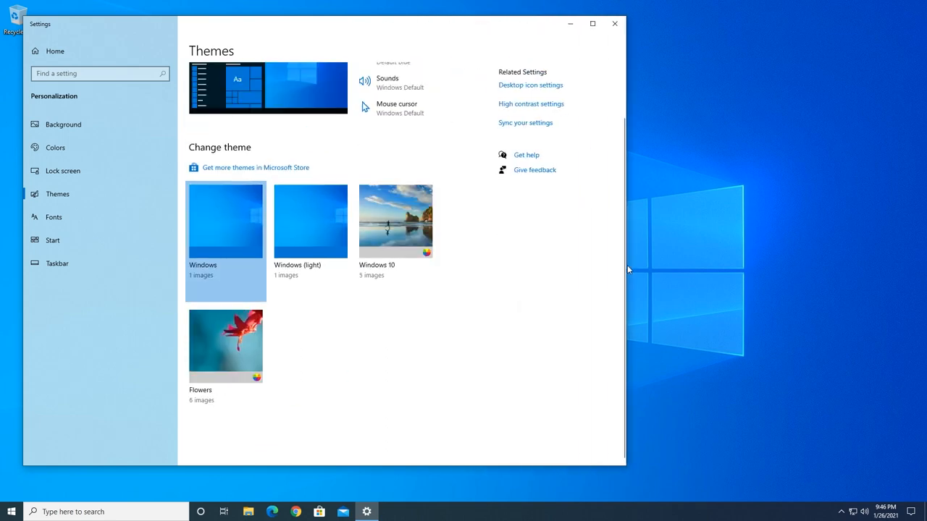
pyautogui.moveTo(522, 86)
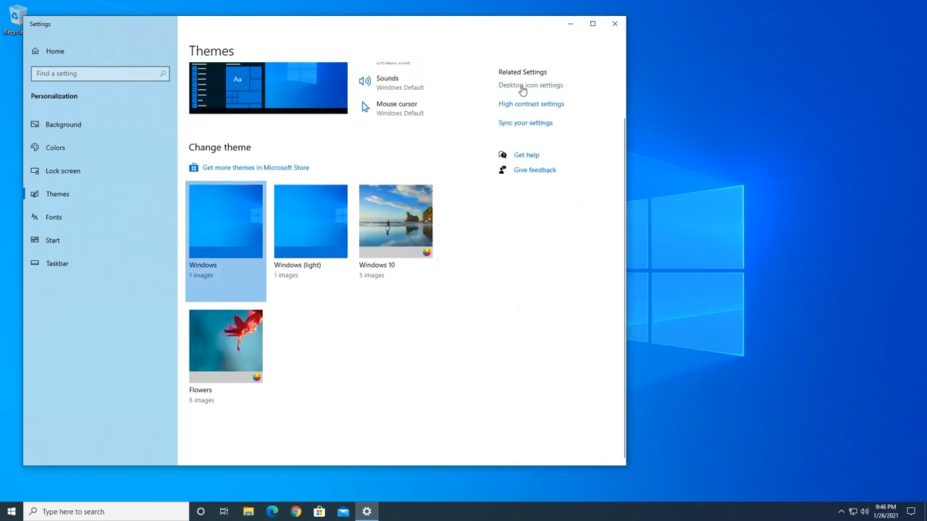
pyautogui.click(530, 85)
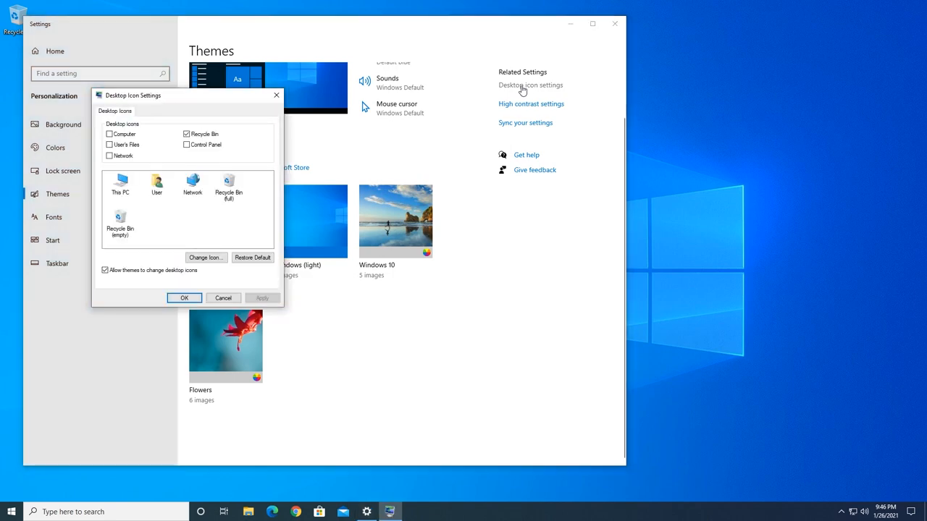
pyautogui.click(109, 134)
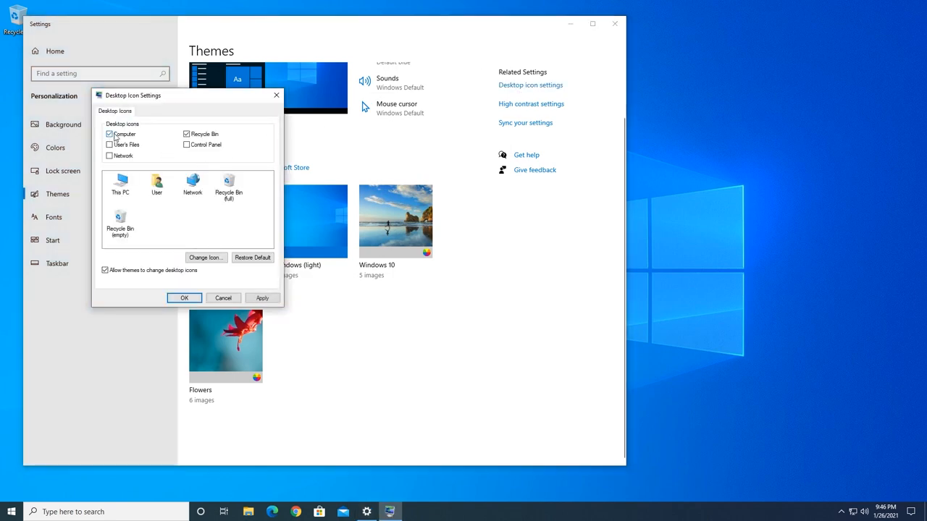
pyautogui.click(184, 298)
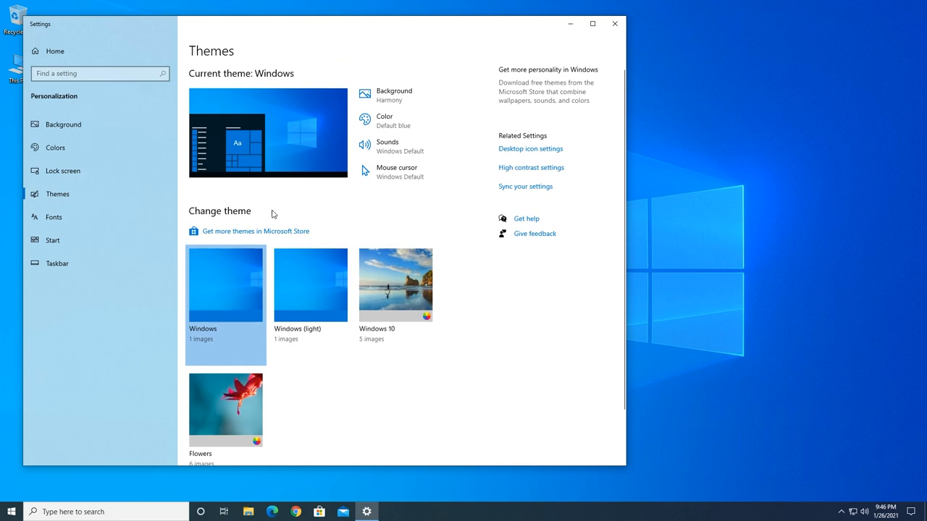
pyautogui.click(615, 24)
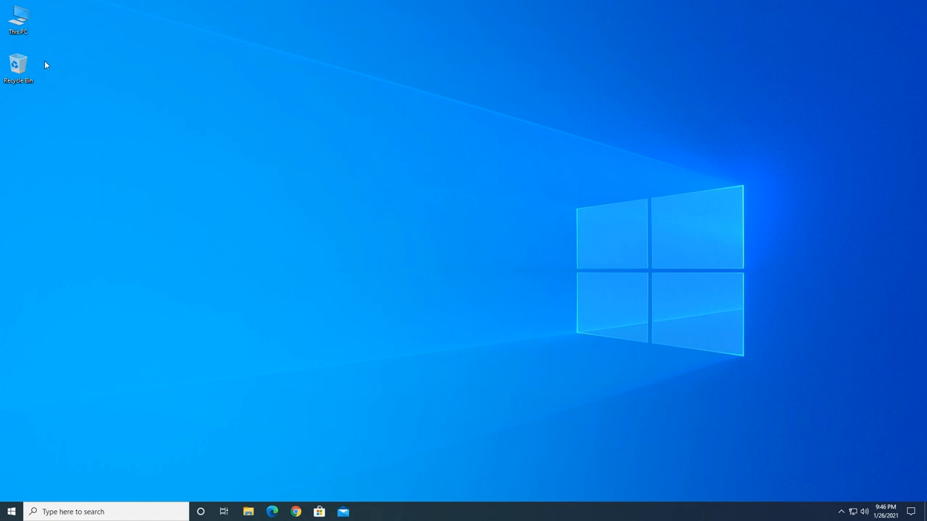
# Step: Double-click the new This PC desktop icon to open it in File Explorer
pyautogui.click(18, 18)
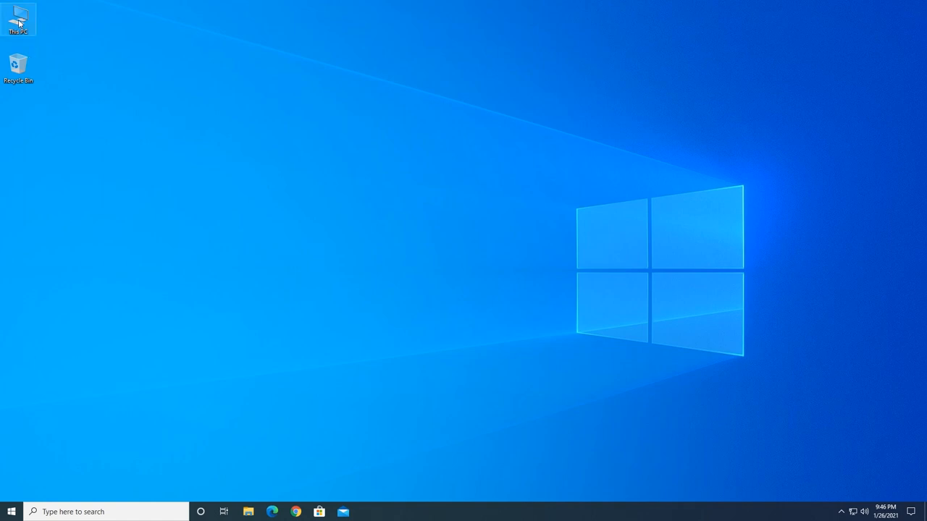
pyautogui.doubleClick(17, 18)
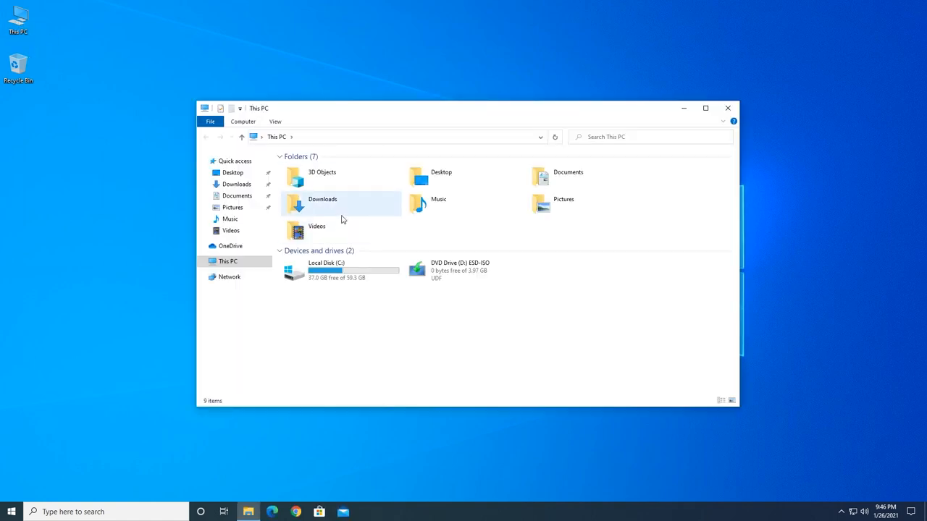